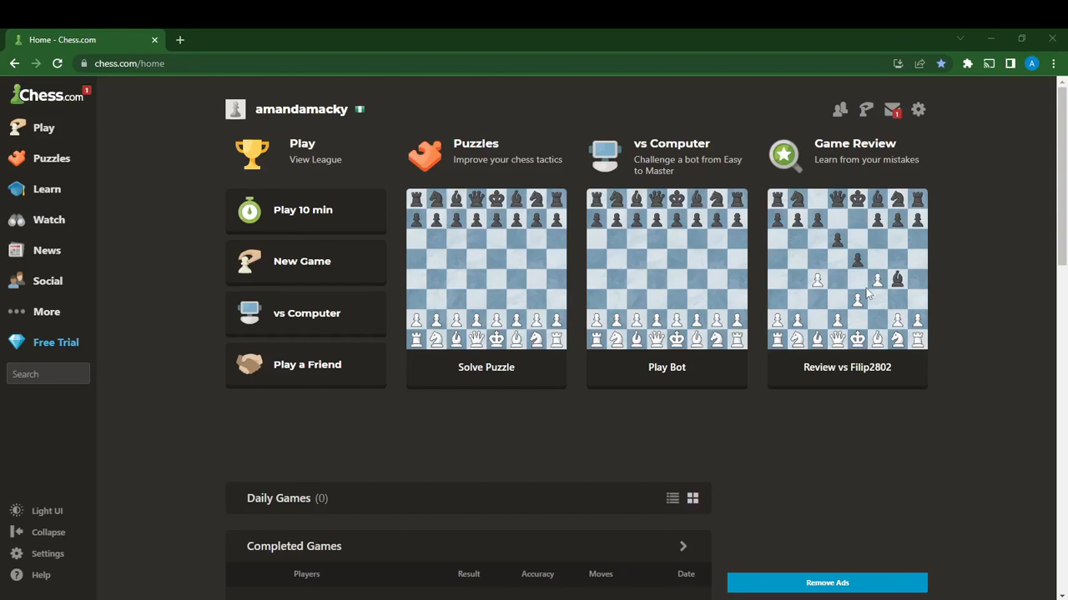
pyautogui.moveTo(698, 81)
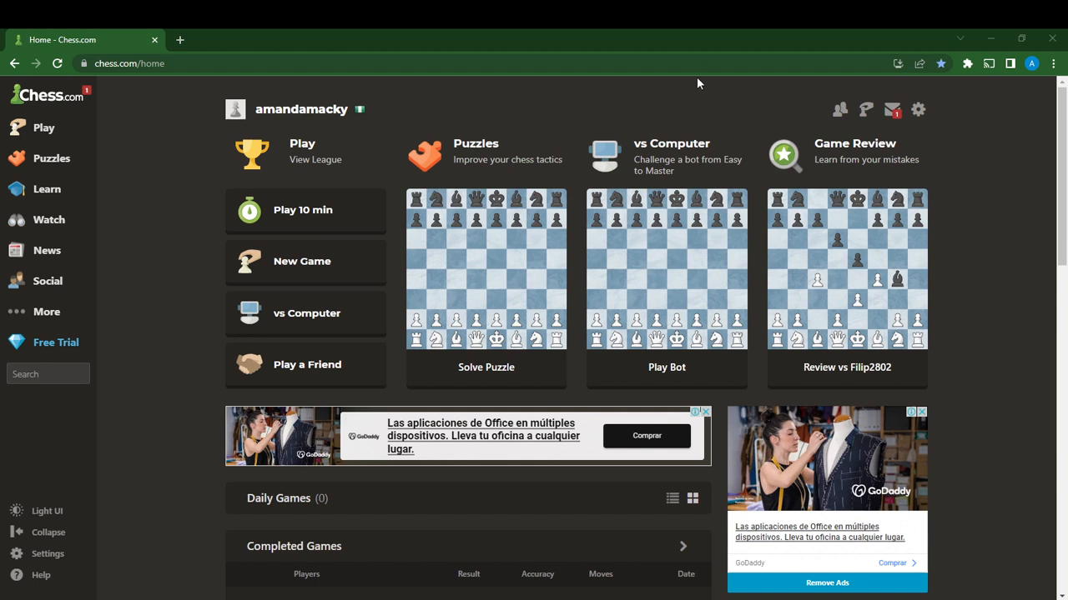
pyautogui.moveTo(784, 563)
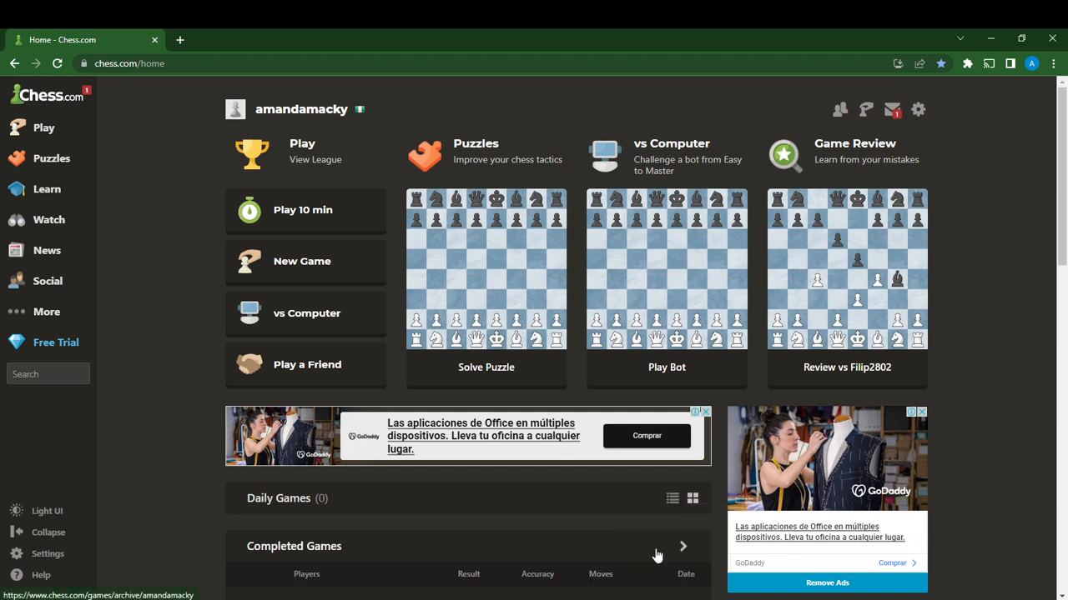
pyautogui.moveTo(661, 547)
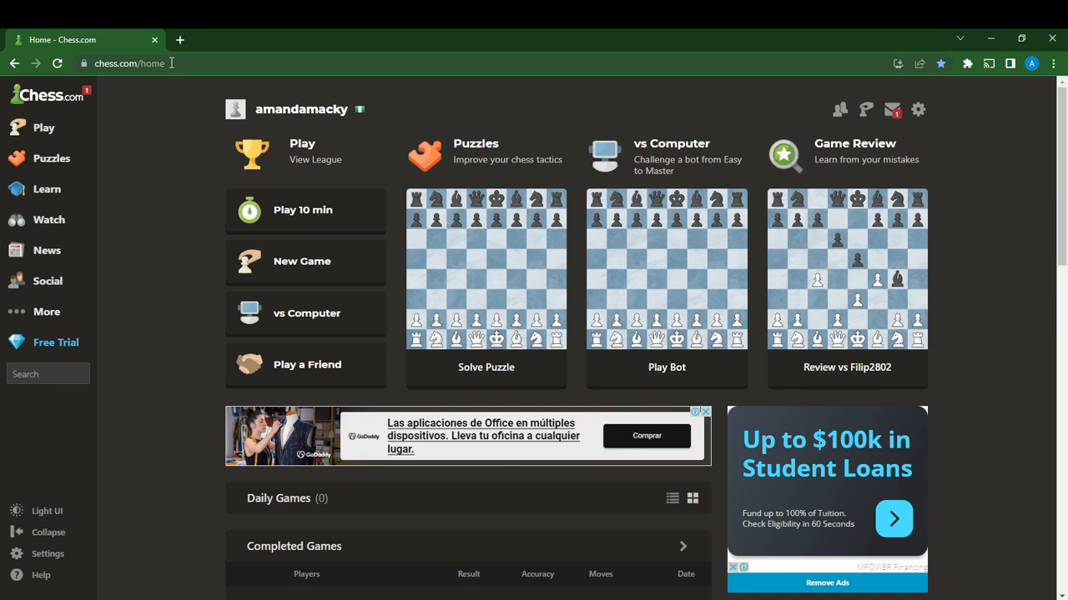
# - Browse the left sidebar sections, then go to the Play section
pyautogui.click(44, 127)
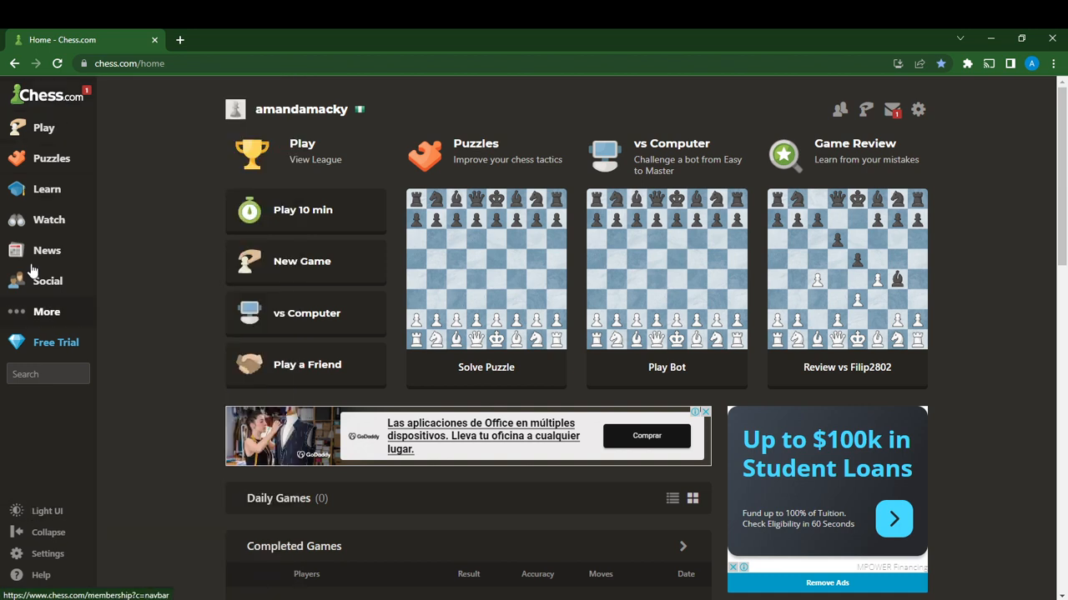
pyautogui.moveTo(75, 293)
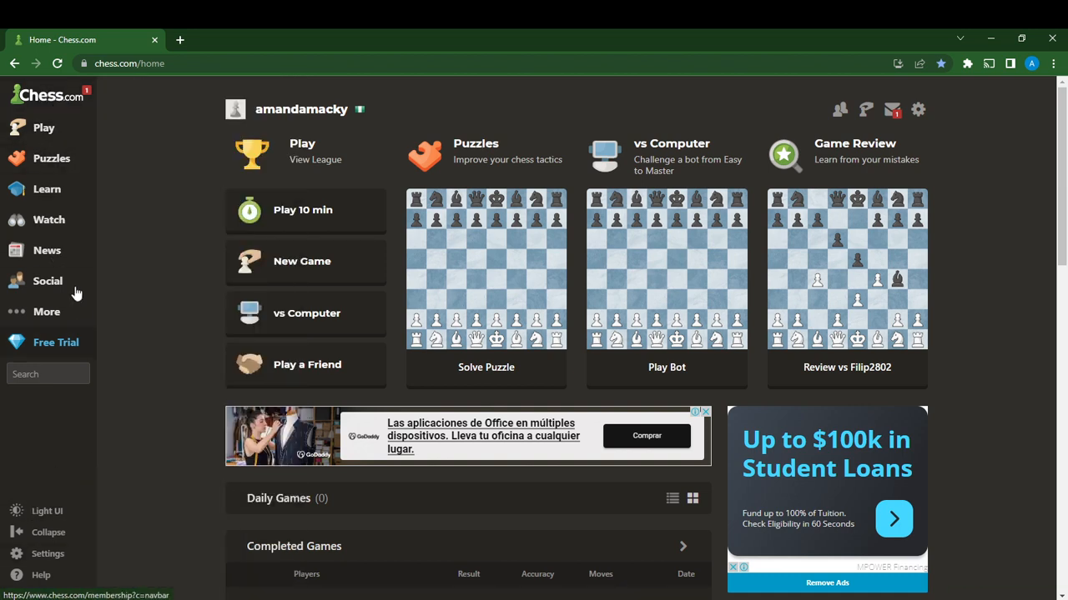
pyautogui.click(50, 157)
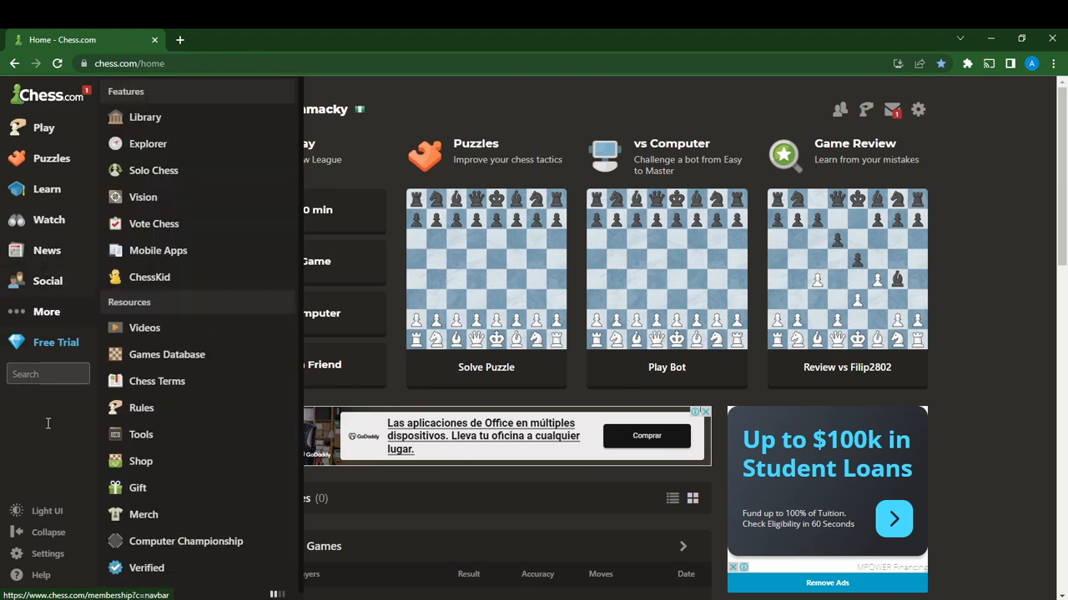
pyautogui.click(40, 574)
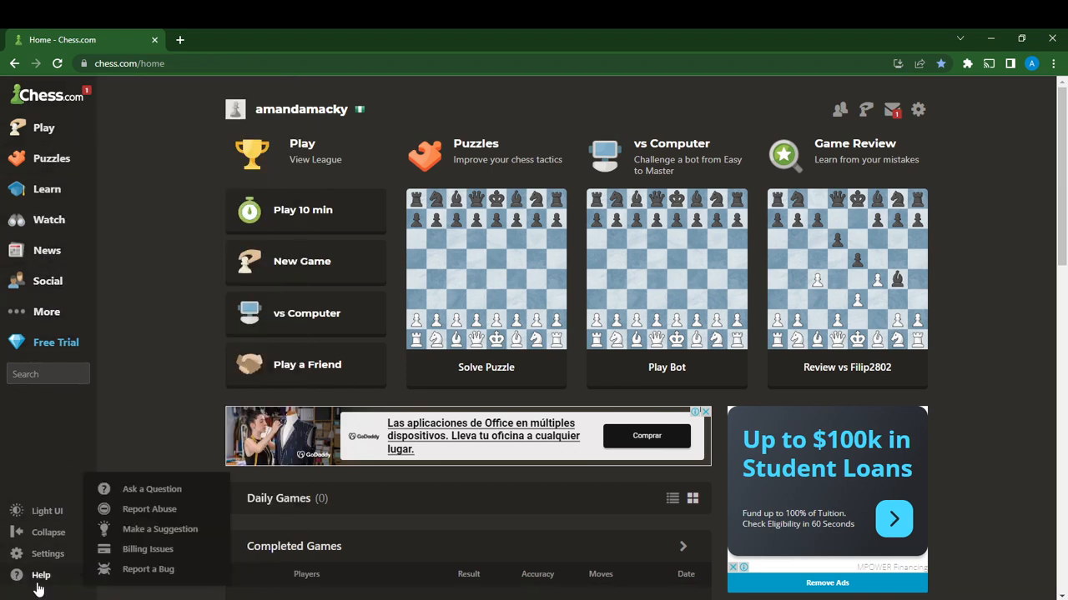
pyautogui.click(43, 126)
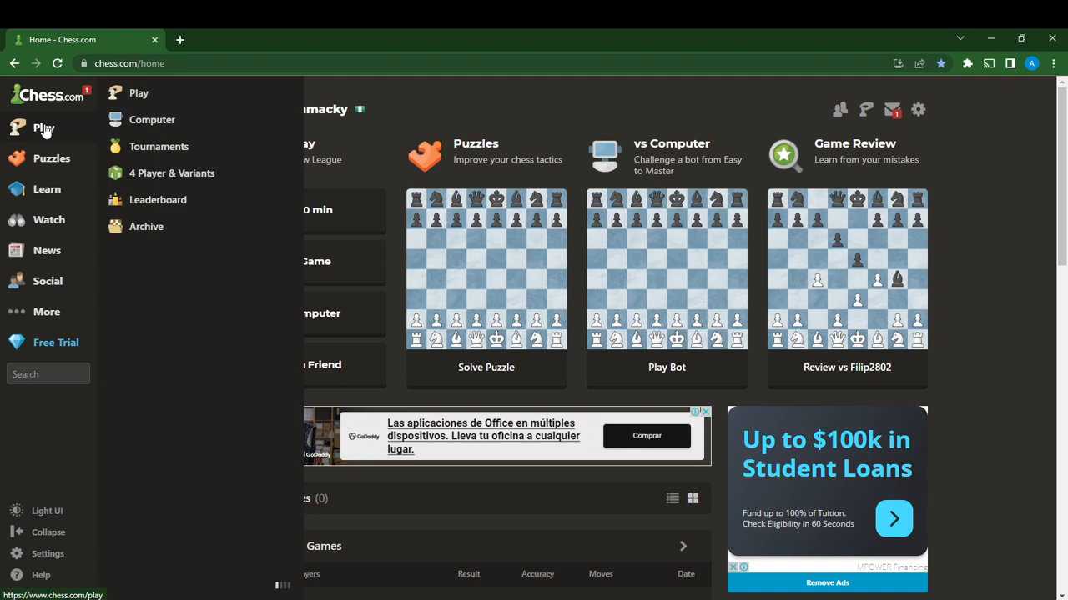
pyautogui.click(139, 94)
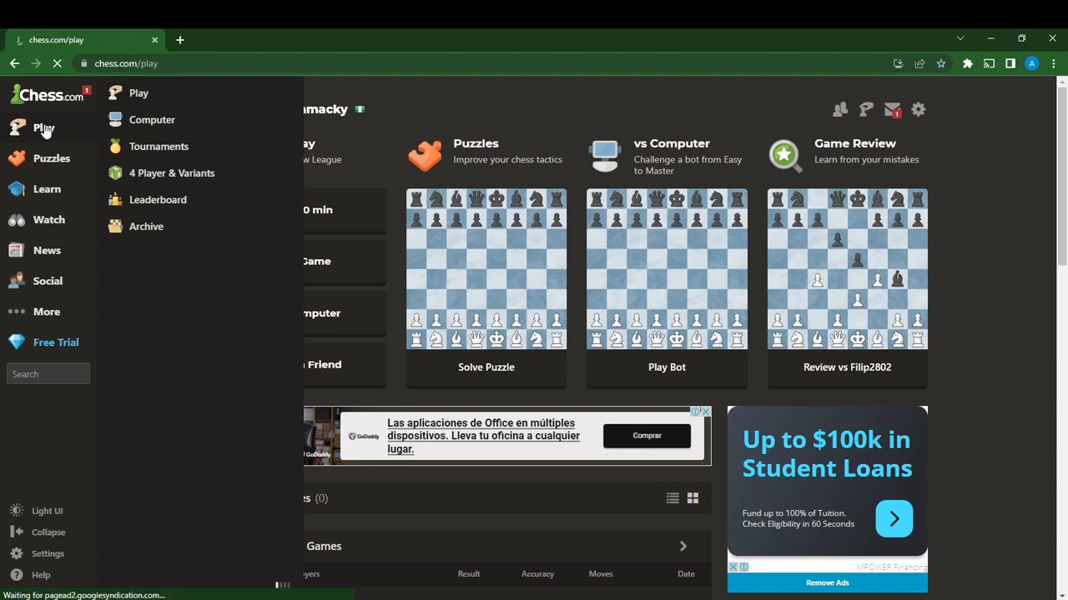
# - Choose Play Online to reach the setup for a 10-minute game
pyautogui.click(44, 128)
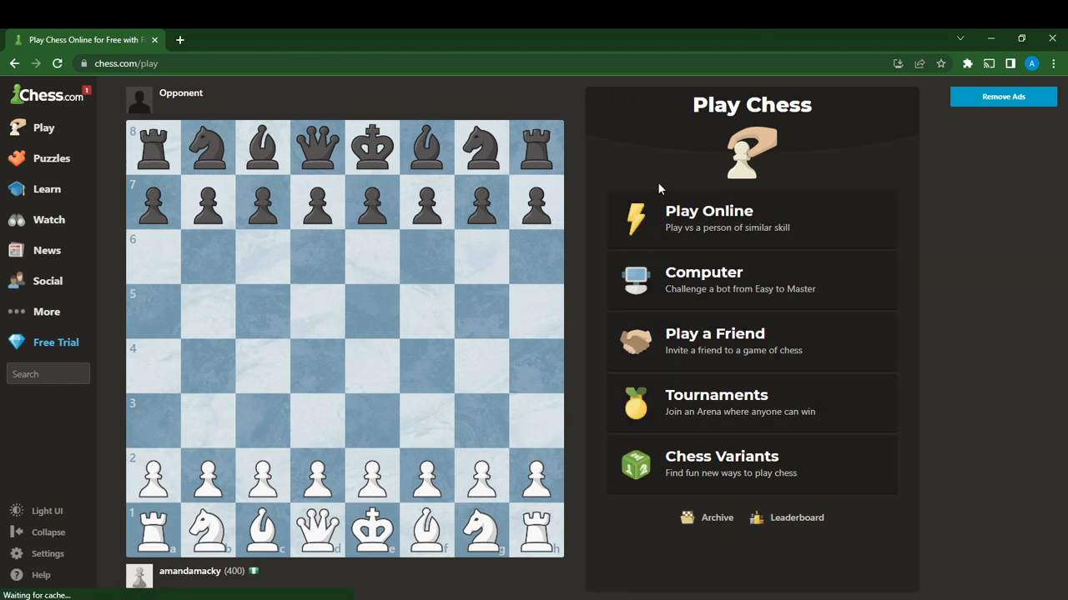
pyautogui.moveTo(764, 281)
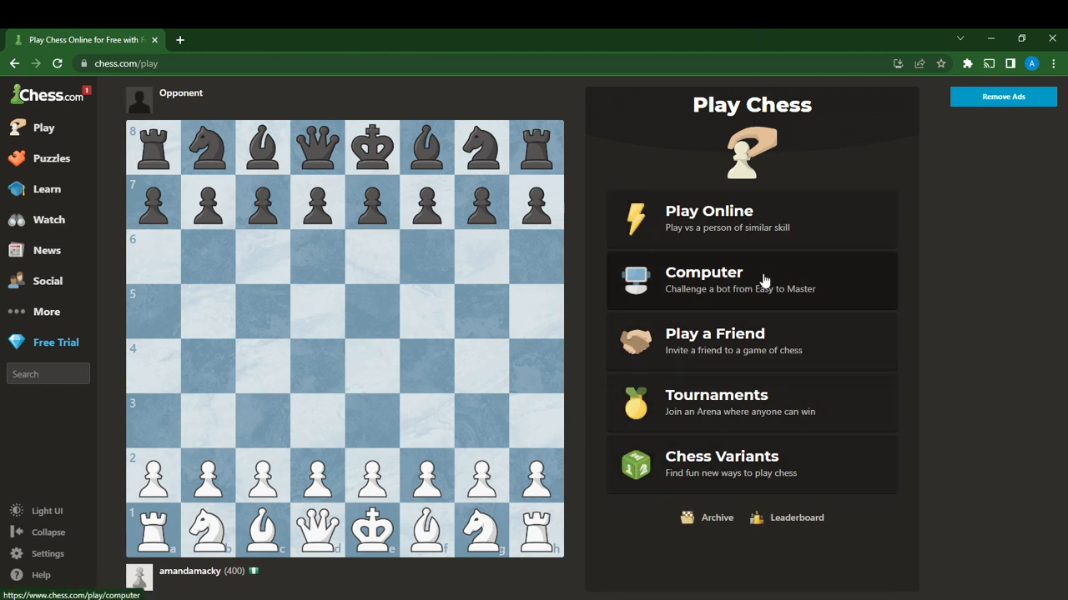
pyautogui.moveTo(713, 217)
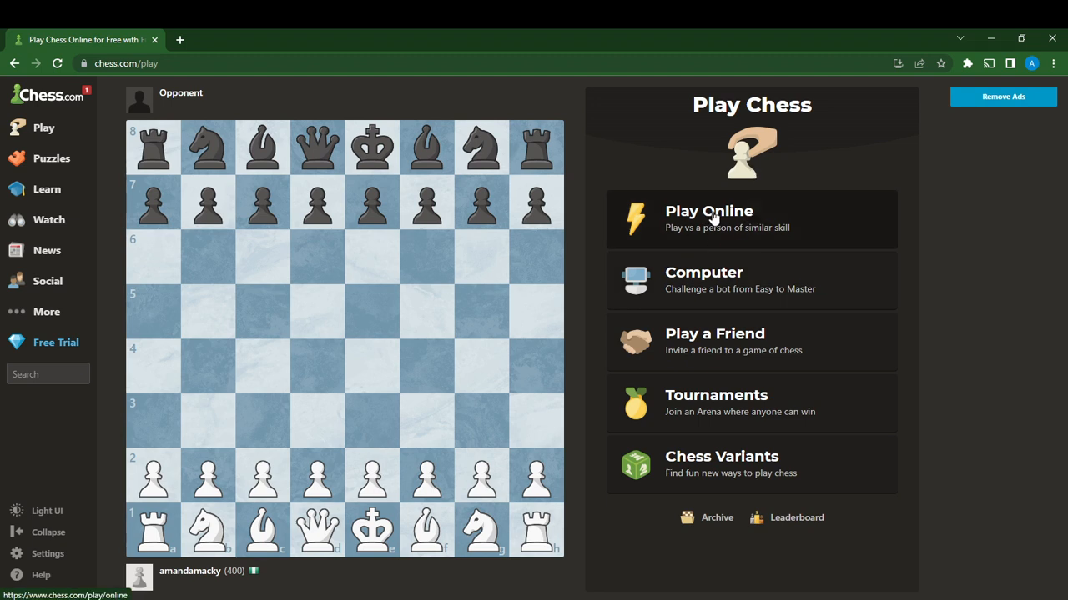
pyautogui.click(709, 219)
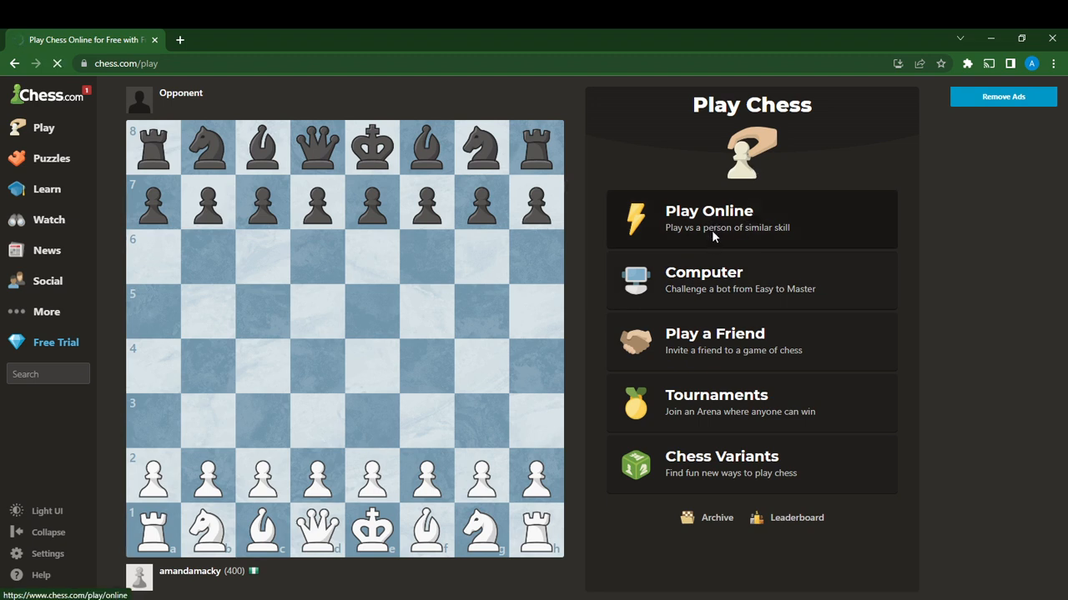
pyautogui.click(709, 219)
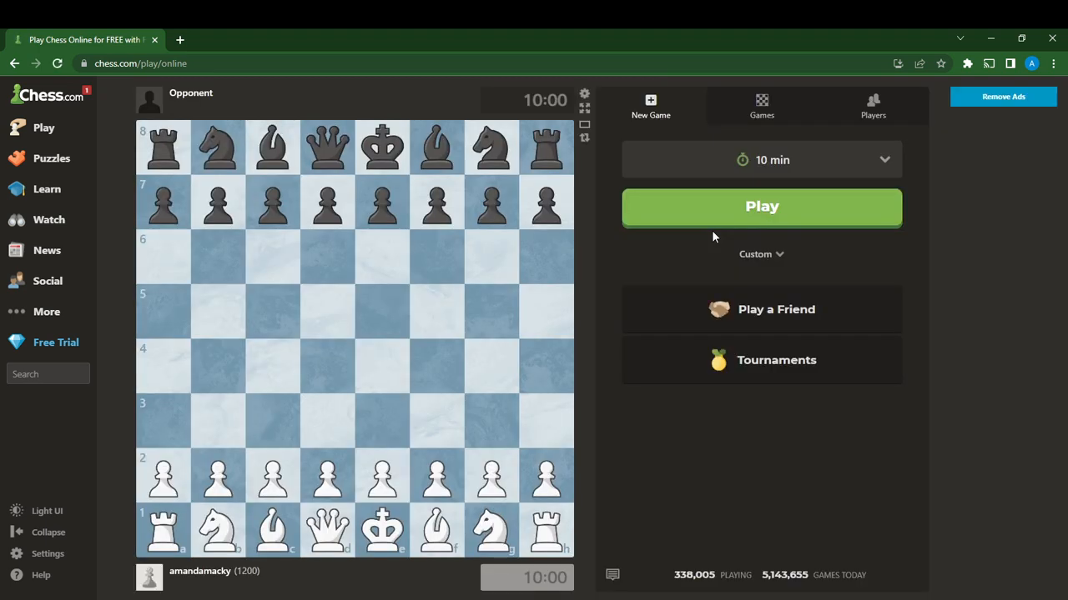
pyautogui.click(761, 207)
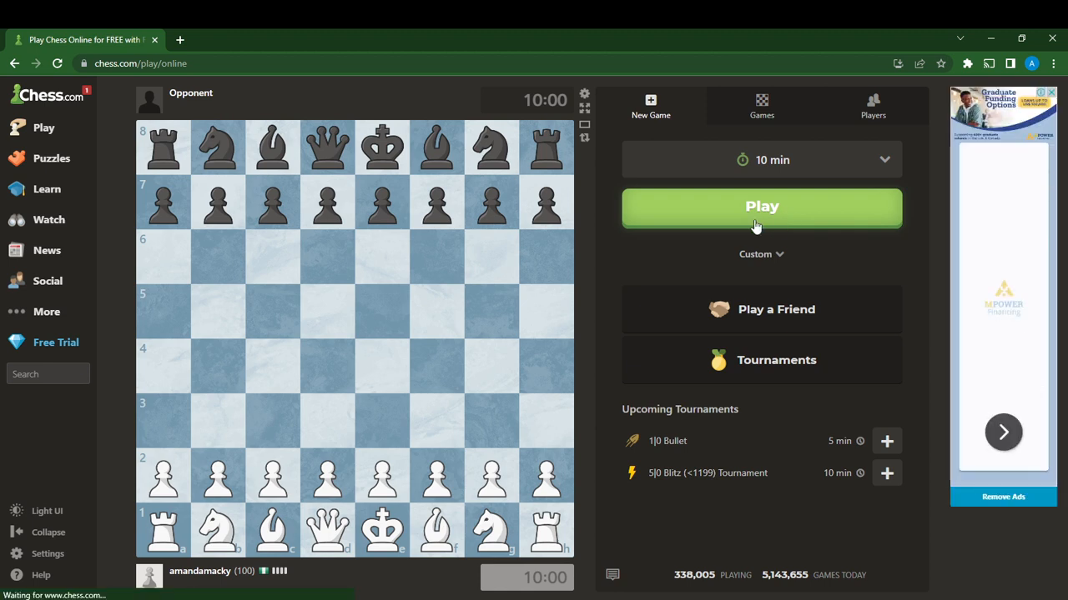
# - Start the 10-minute online game, which opens with 1. c3 c6
pyautogui.click(761, 207)
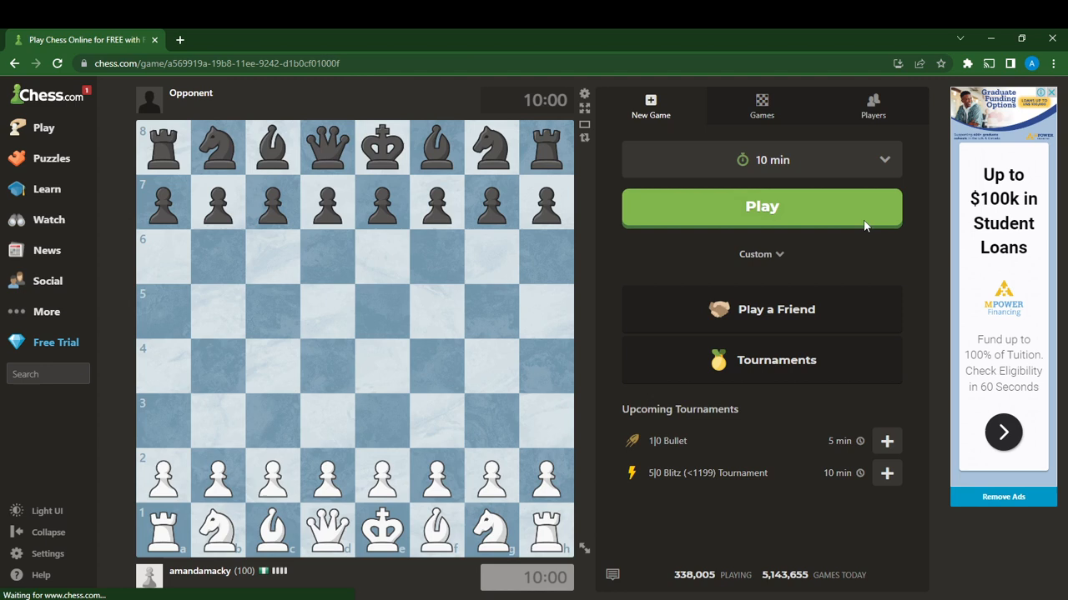
pyautogui.click(760, 207)
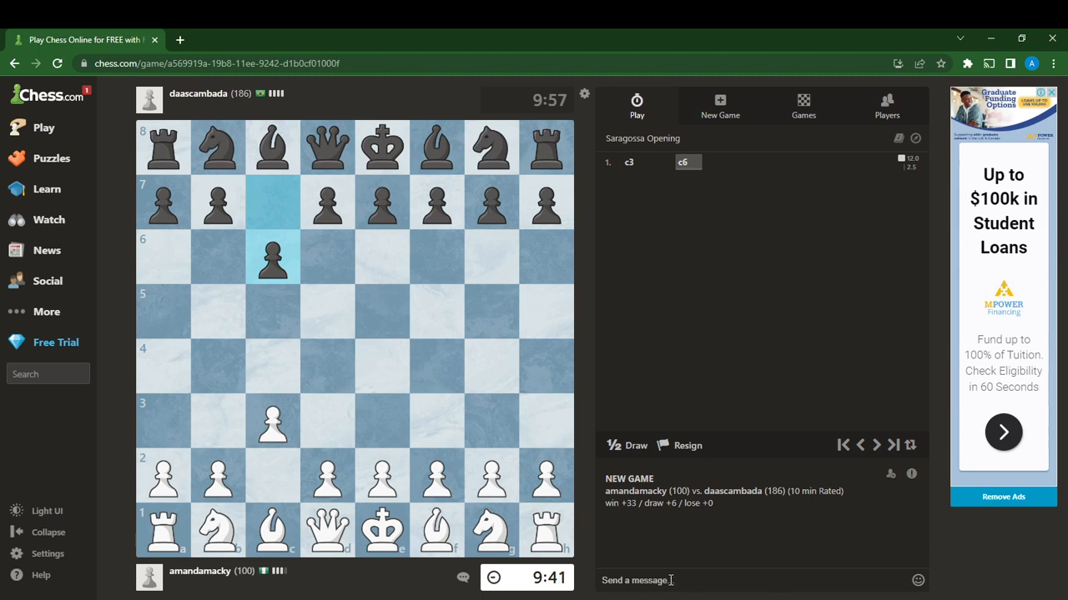
# - Send the chat message "Hi, you are doing good." to the opponent
pyautogui.write('H')
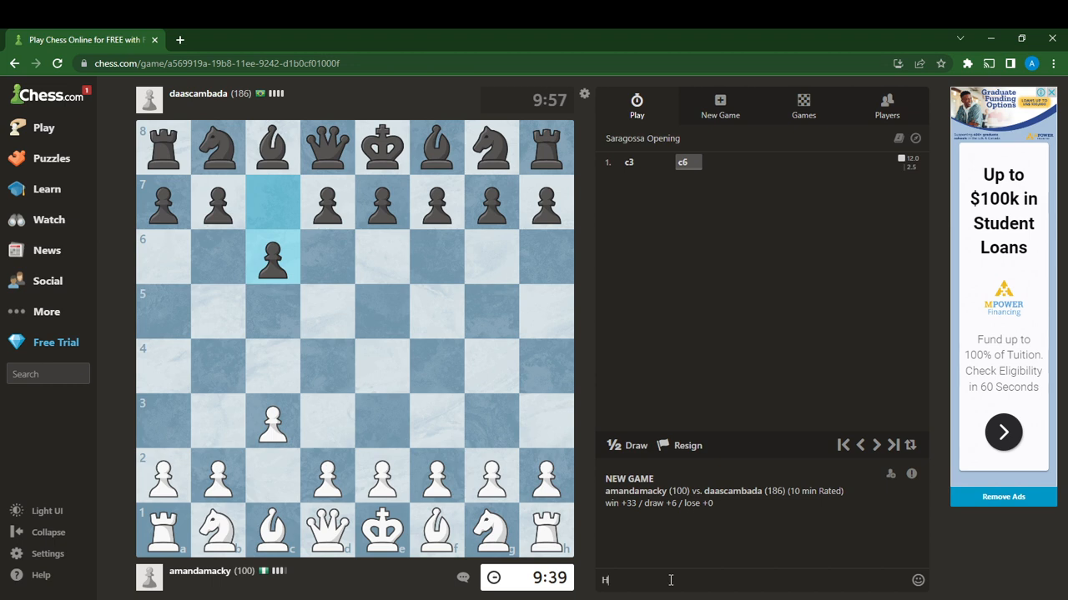
pyautogui.write('i,')
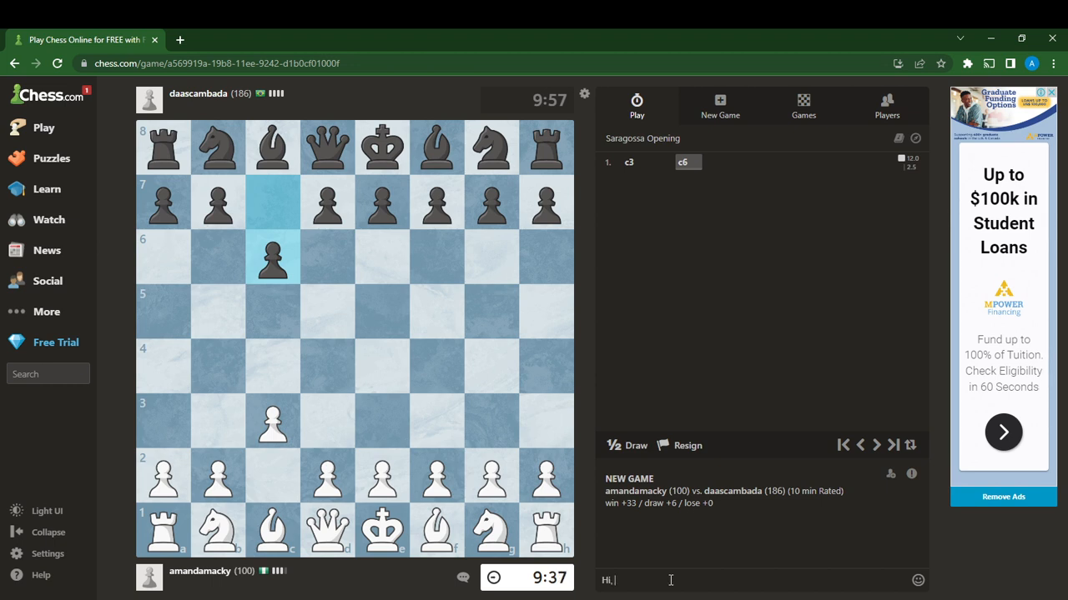
pyautogui.write('you a')
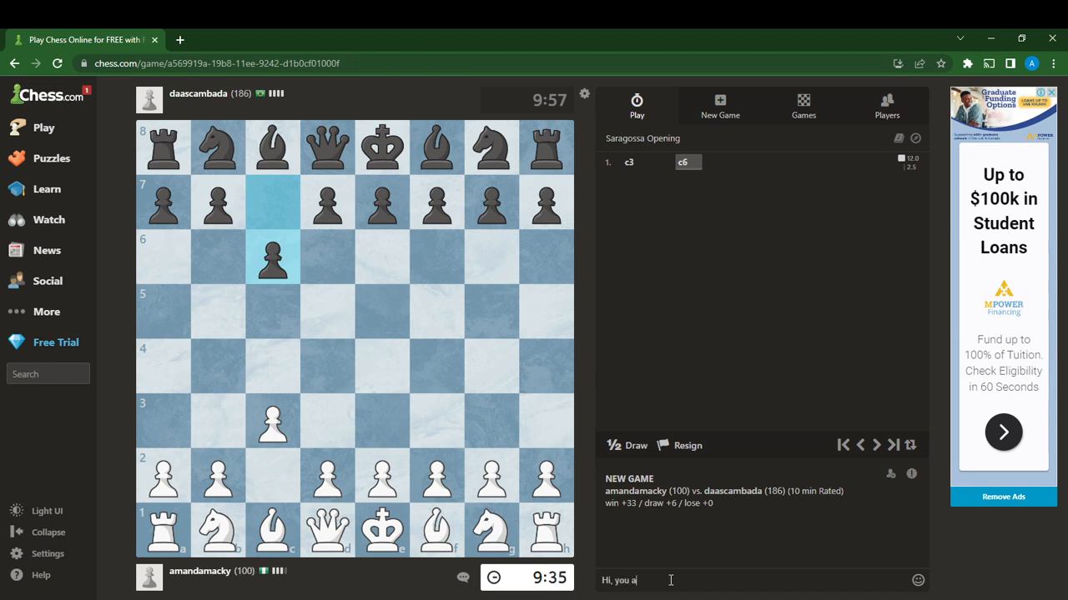
pyautogui.write('re doing')
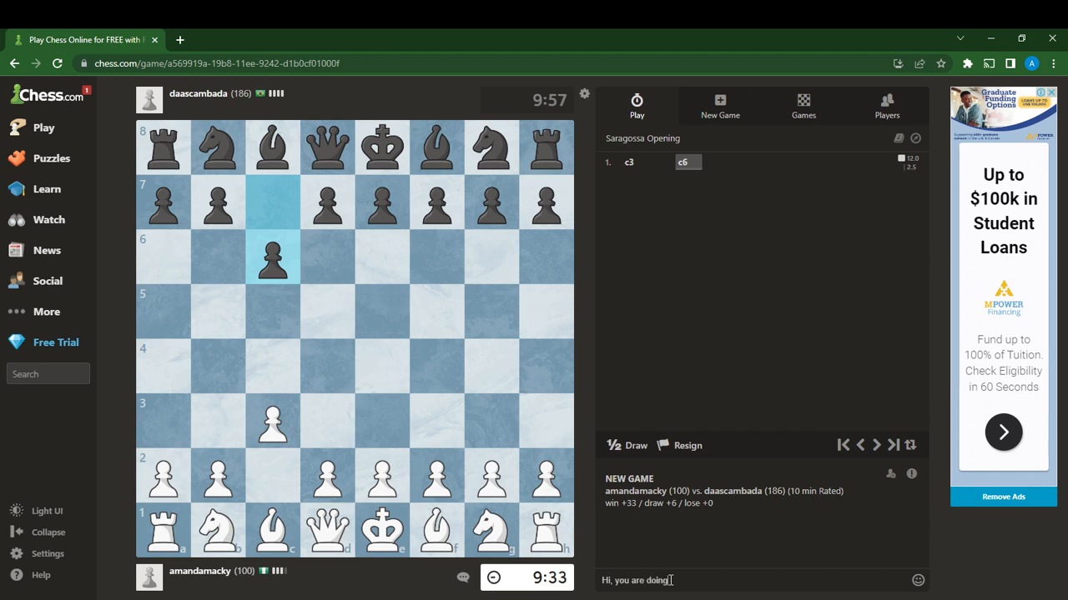
pyautogui.write('good')
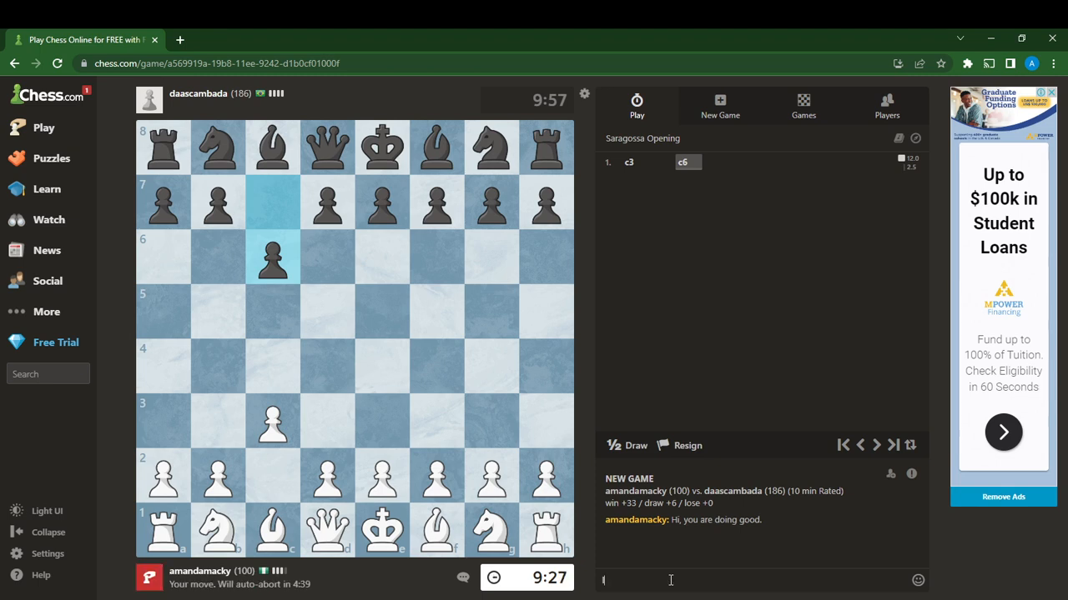
# - Send a second chat message, "I am new to chess"
pyautogui.write('I am new t')
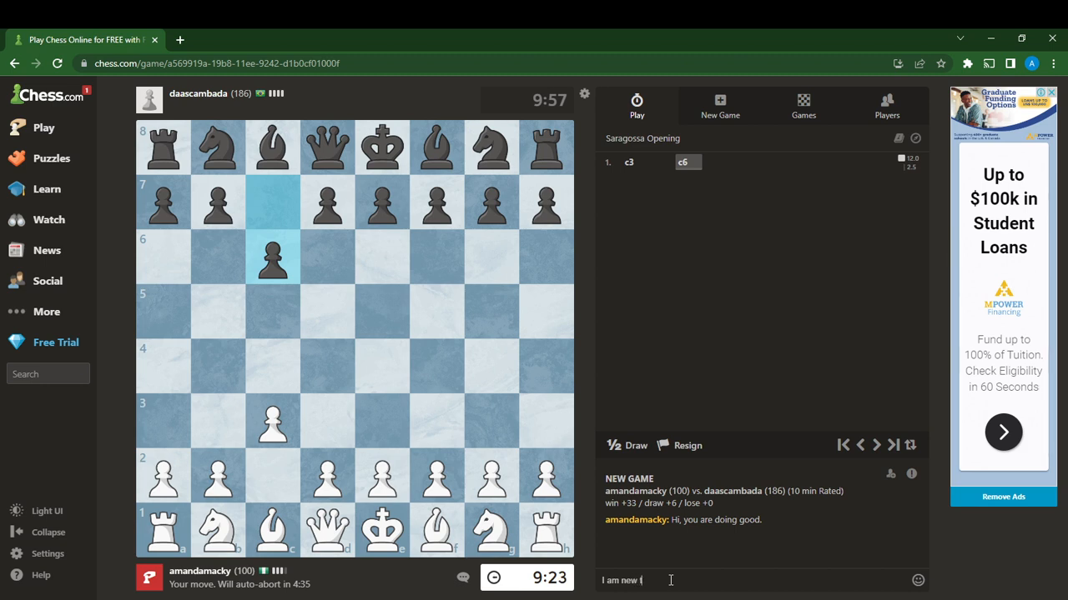
pyautogui.write('o che')
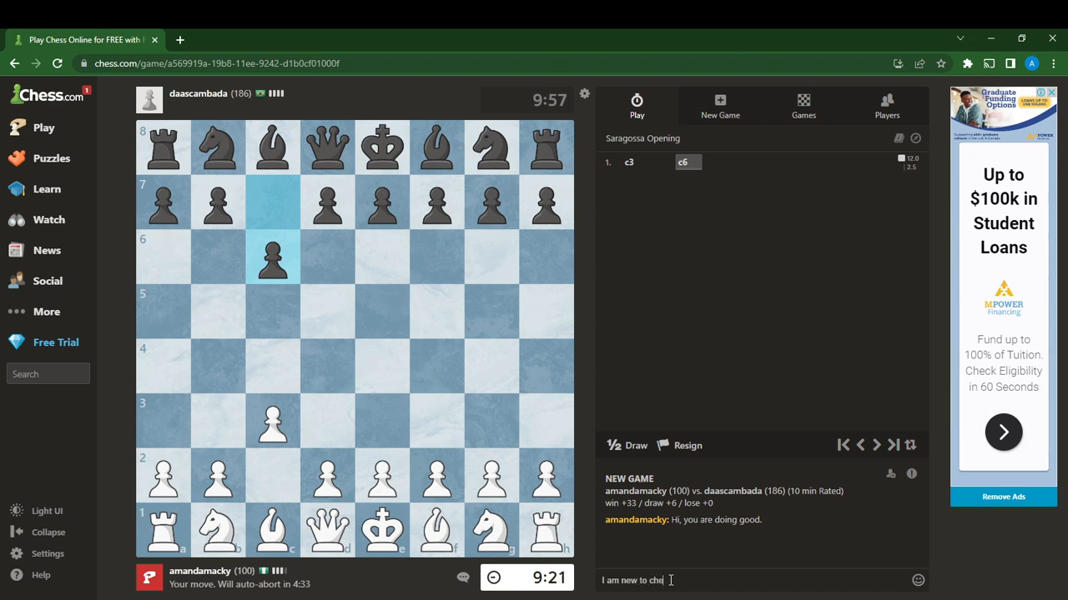
pyautogui.press('Return')
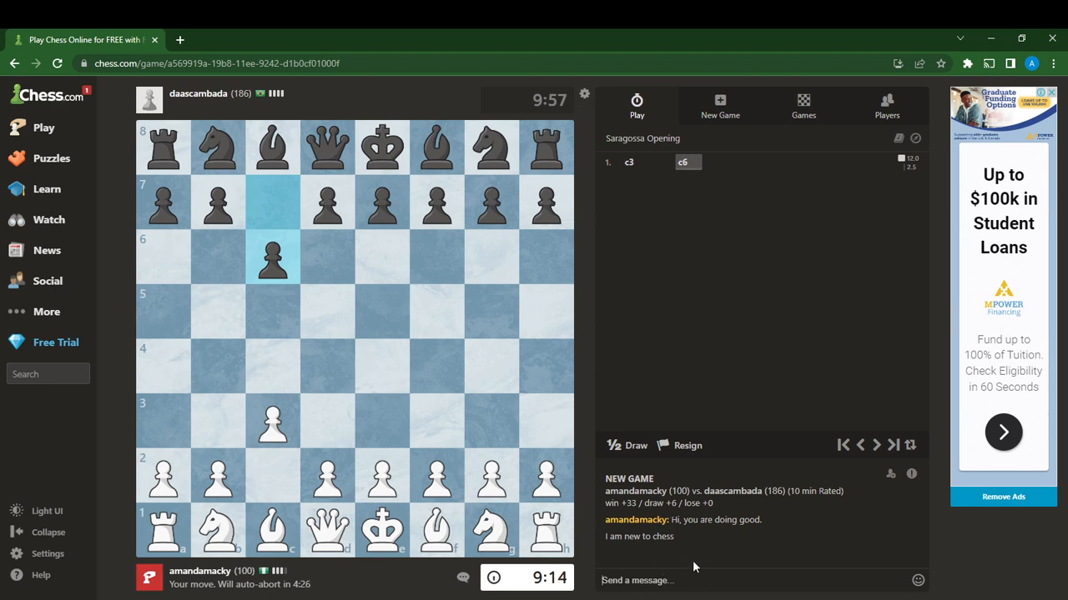
pyautogui.moveTo(736, 572)
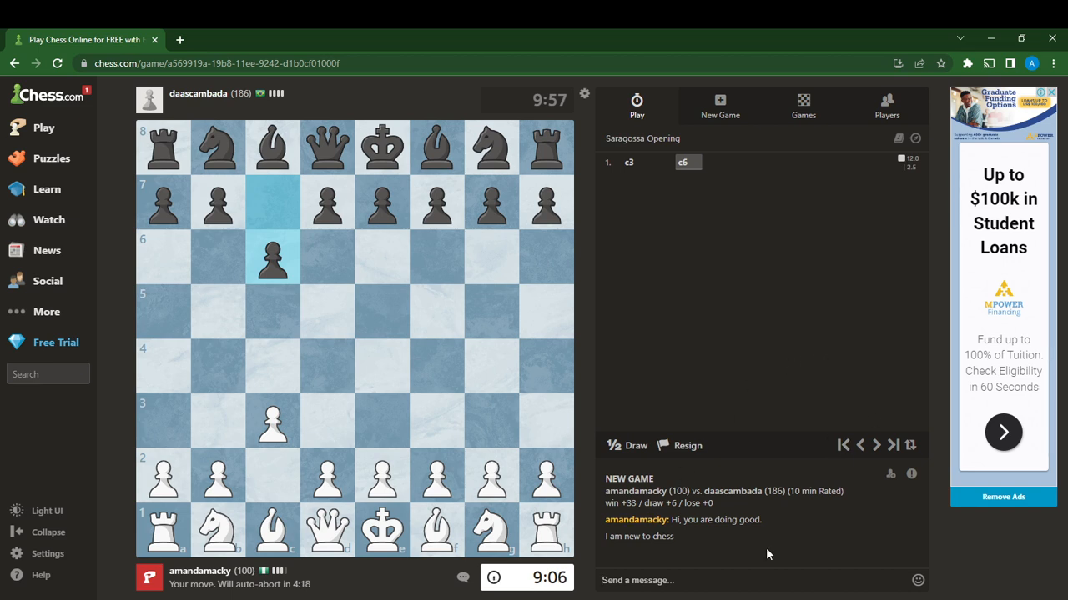
pyautogui.moveTo(233, 377)
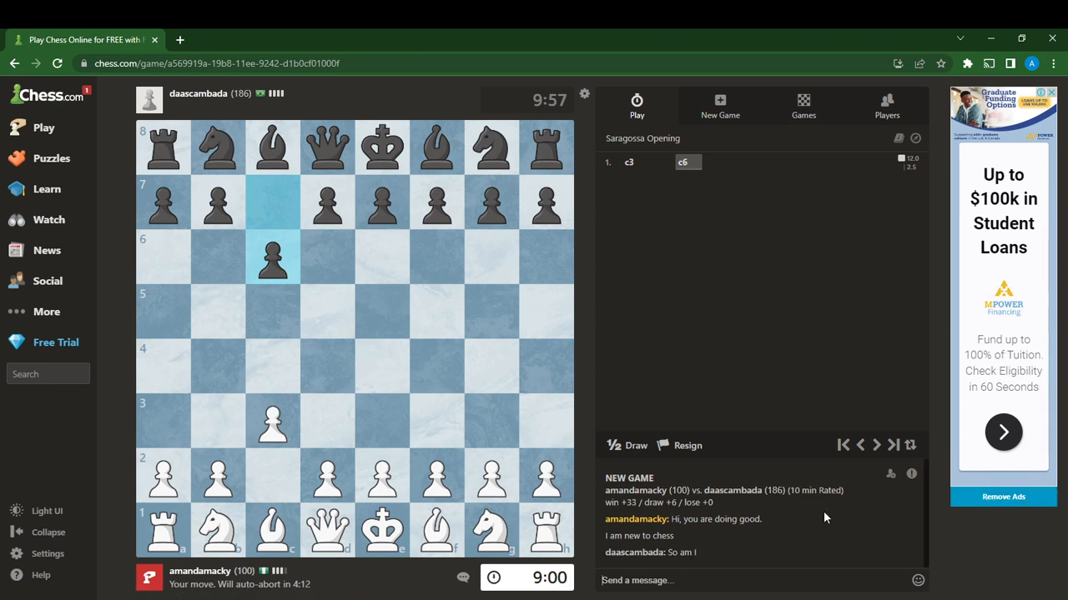
pyautogui.moveTo(652, 557)
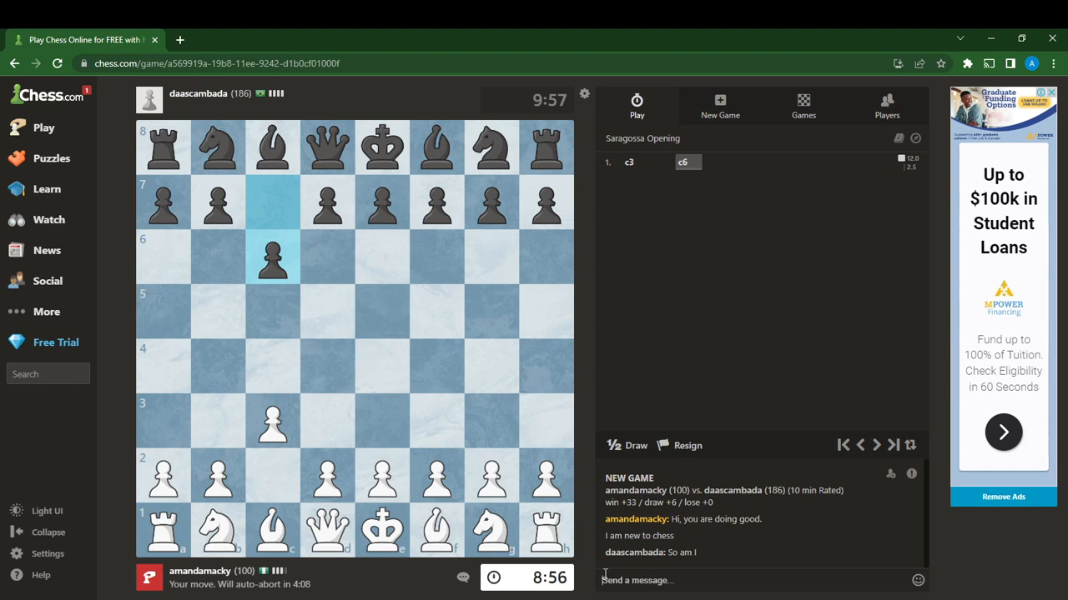
pyautogui.moveTo(814, 410)
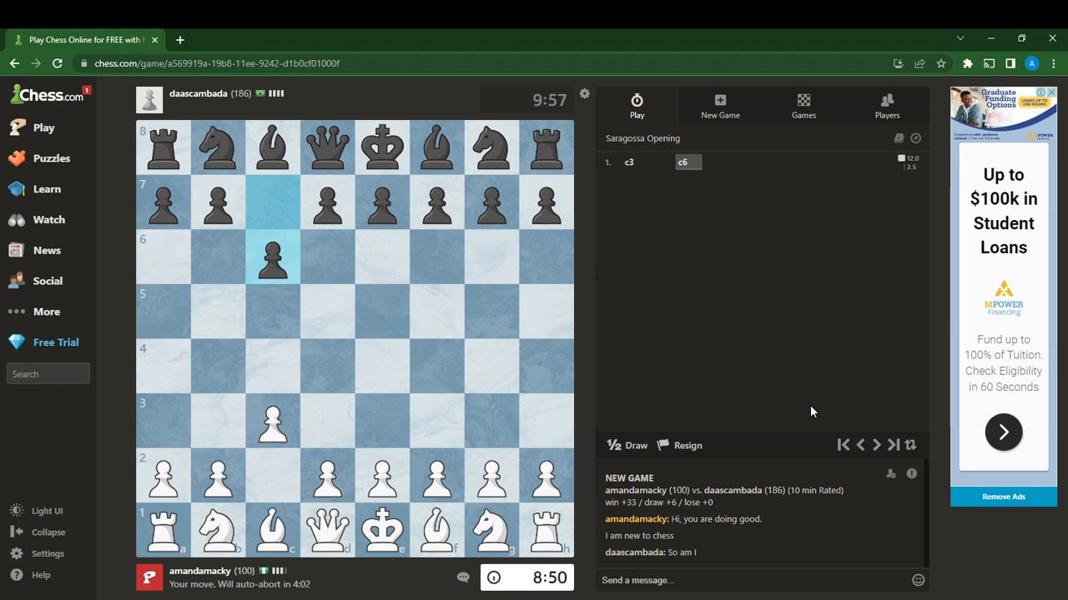
pyautogui.moveTo(666, 467)
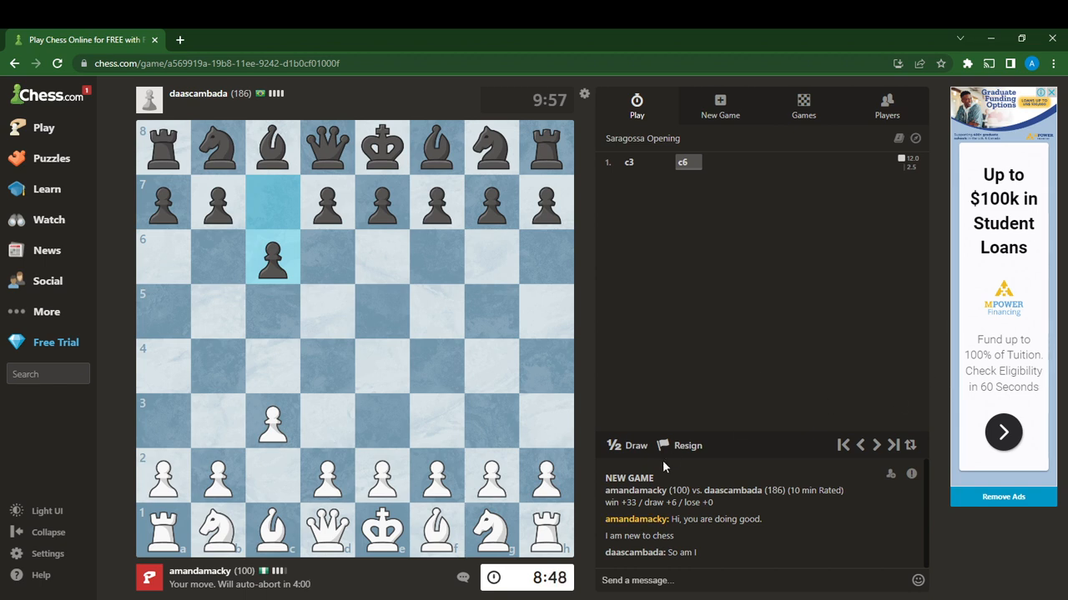
# - Resign the game and confirm, making Black the winner by resignation
pyautogui.click(687, 446)
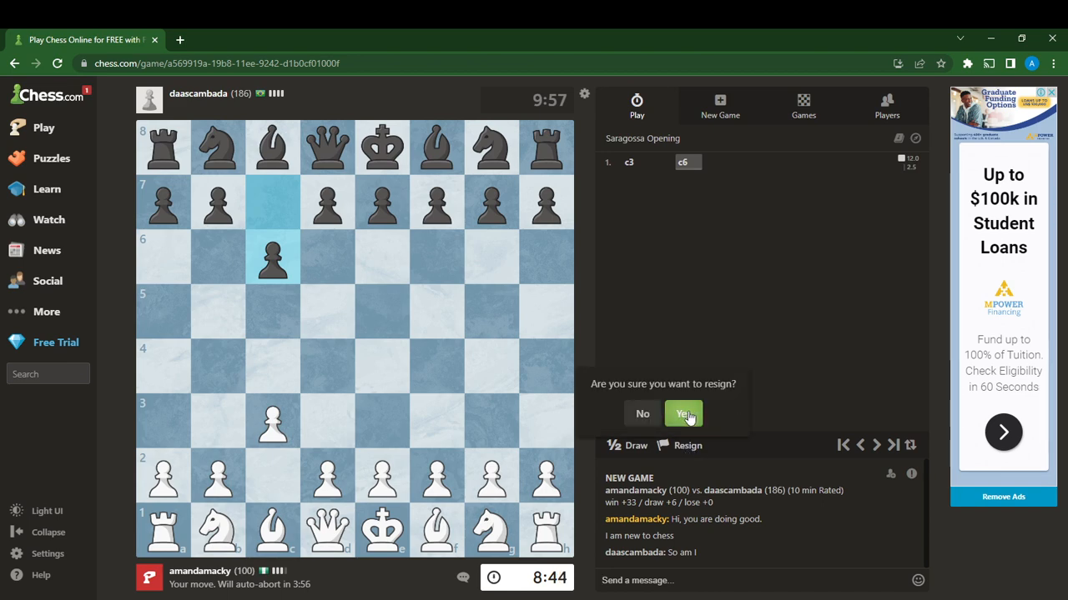
pyautogui.click(684, 414)
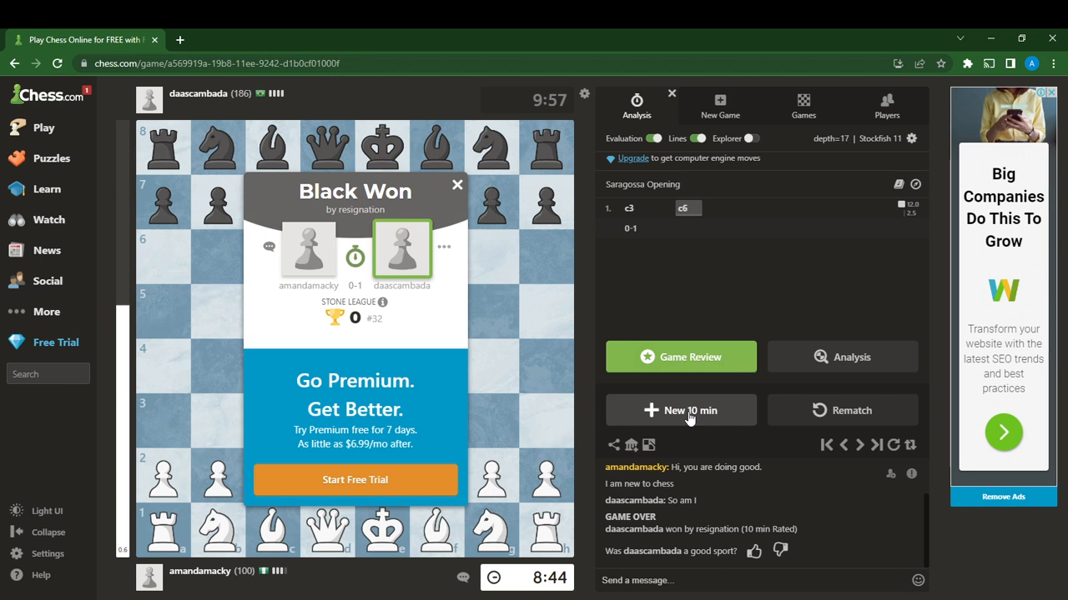
pyautogui.moveTo(453, 340)
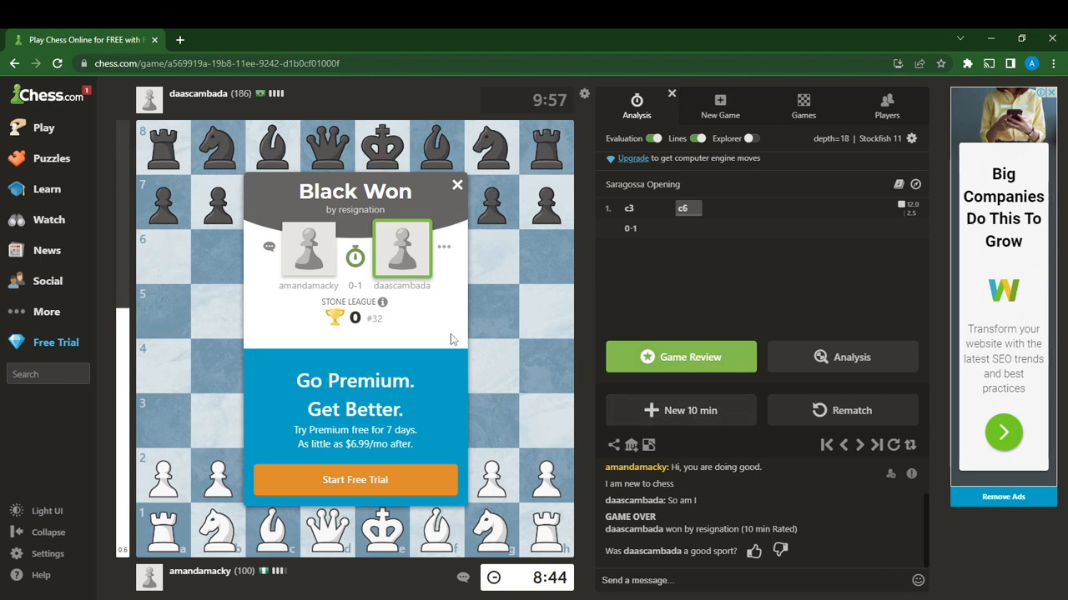